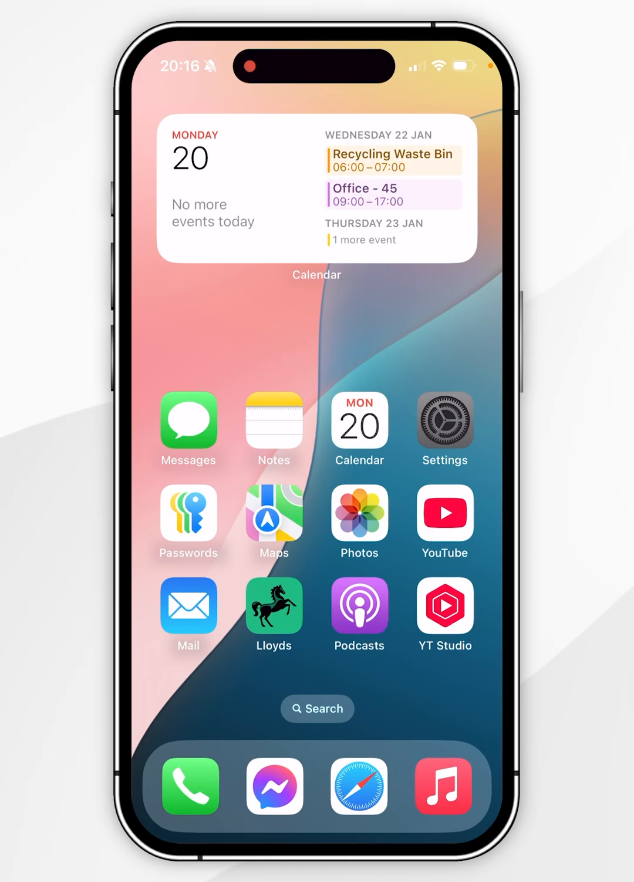
- Glance at Apple Account settings, return home, then open Contacts via a Spotlight 'contacts' search
{"action": "left_click", "coordinate": [443, 421]}
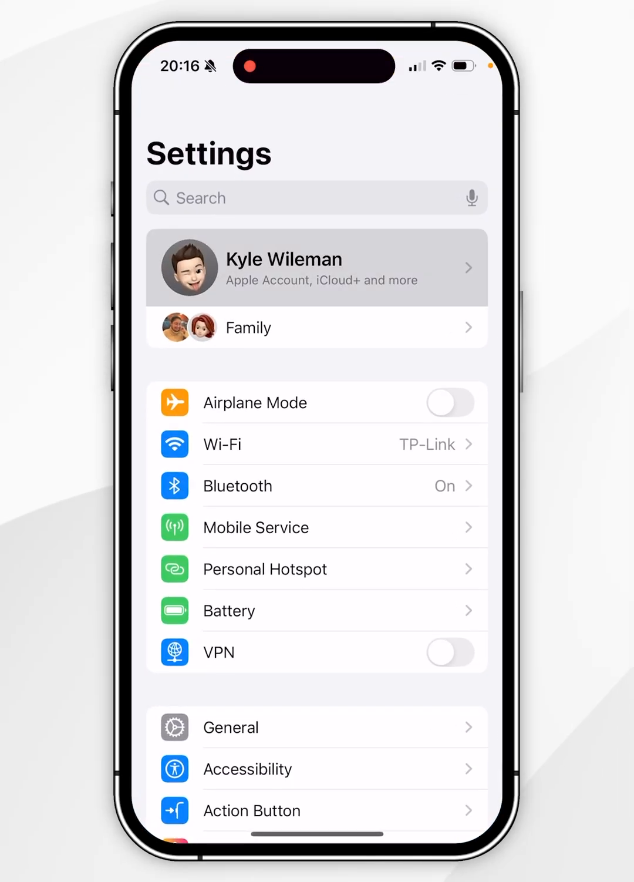
{"action": "left_click", "coordinate": [316, 266]}
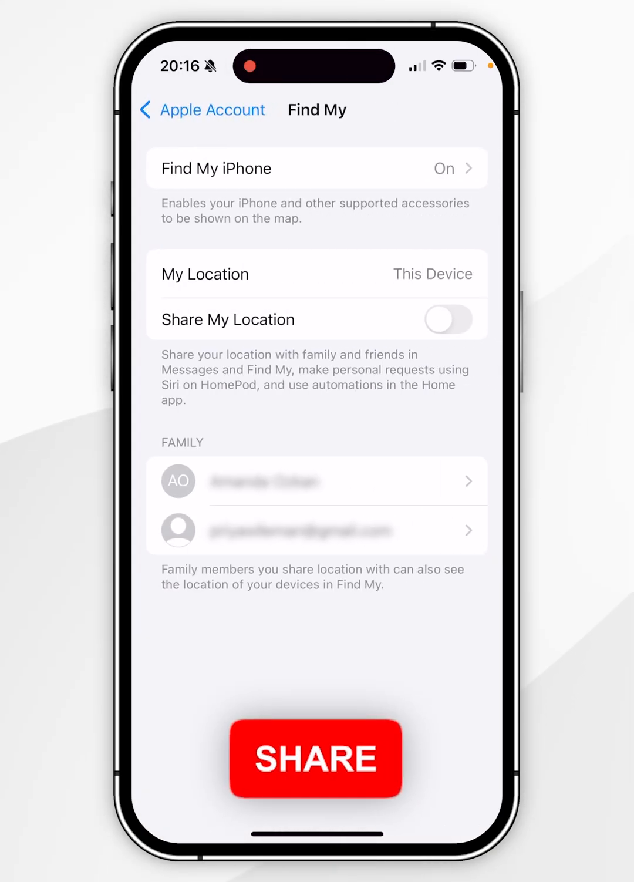
{"action": "left_click", "coordinate": [448, 319]}
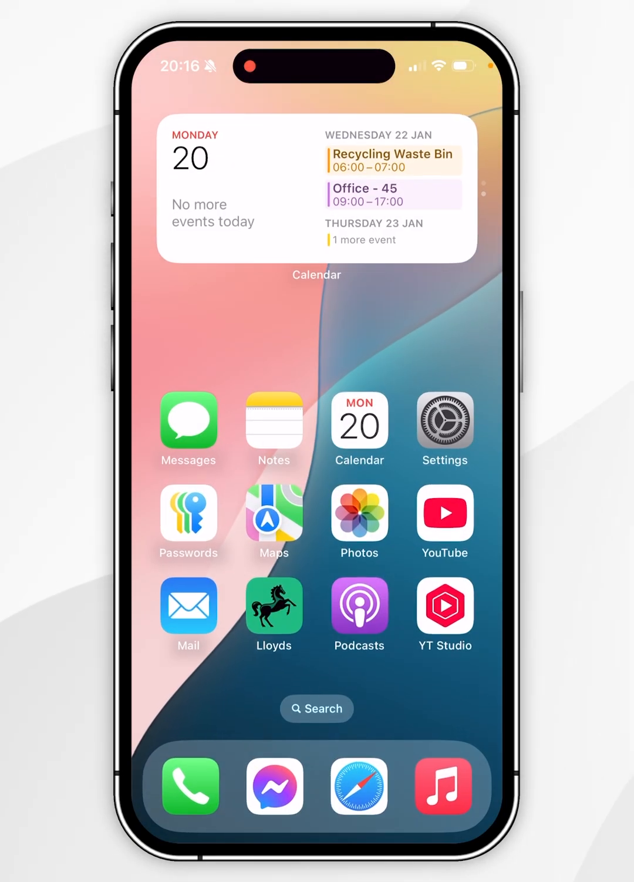
{"action": "type", "text": "contacts"}
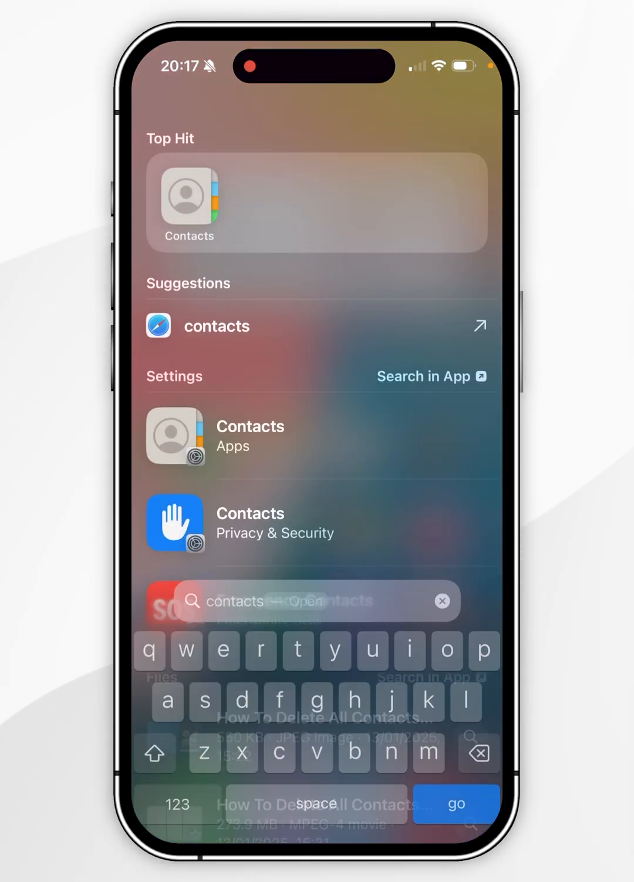
{"action": "left_click", "coordinate": [188, 203]}
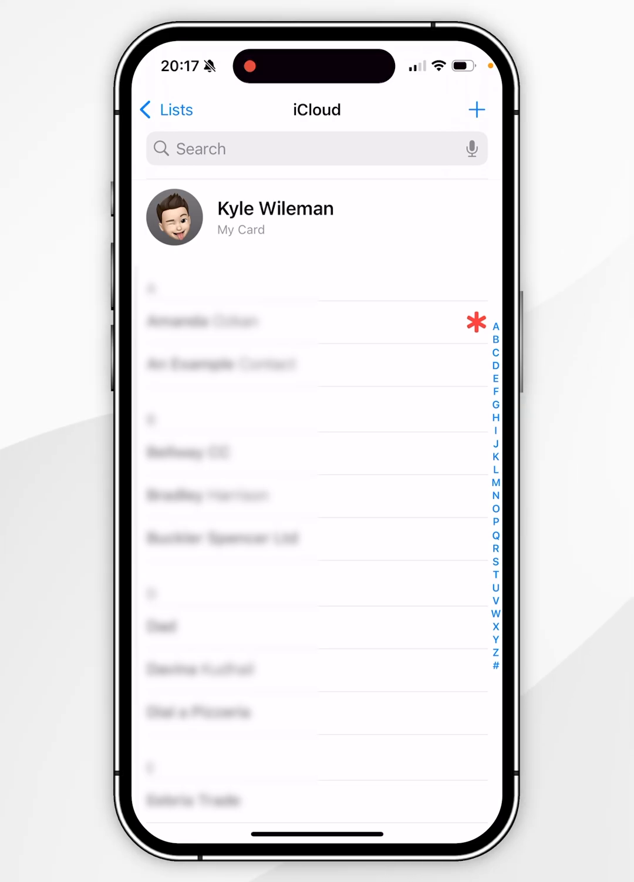
- Open a contact's card and share your location with them for one hour
{"action": "left_click", "coordinate": [222, 538]}
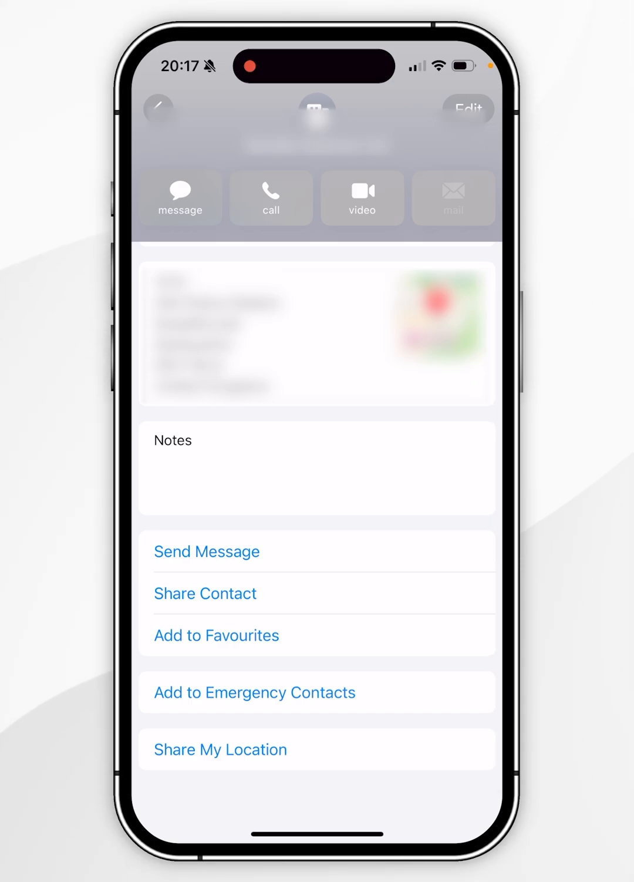
{"action": "left_click", "coordinate": [219, 749]}
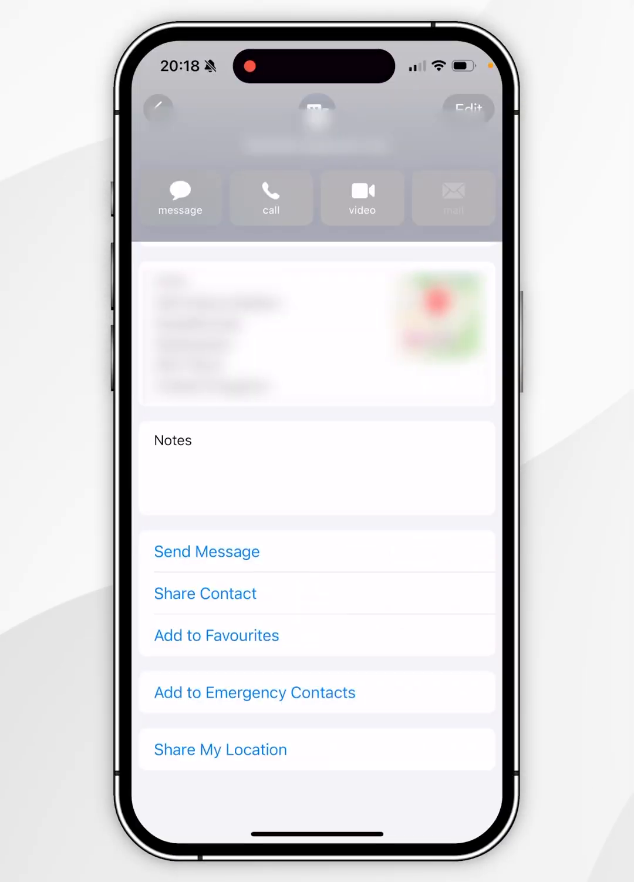
{"action": "left_click", "coordinate": [253, 691]}
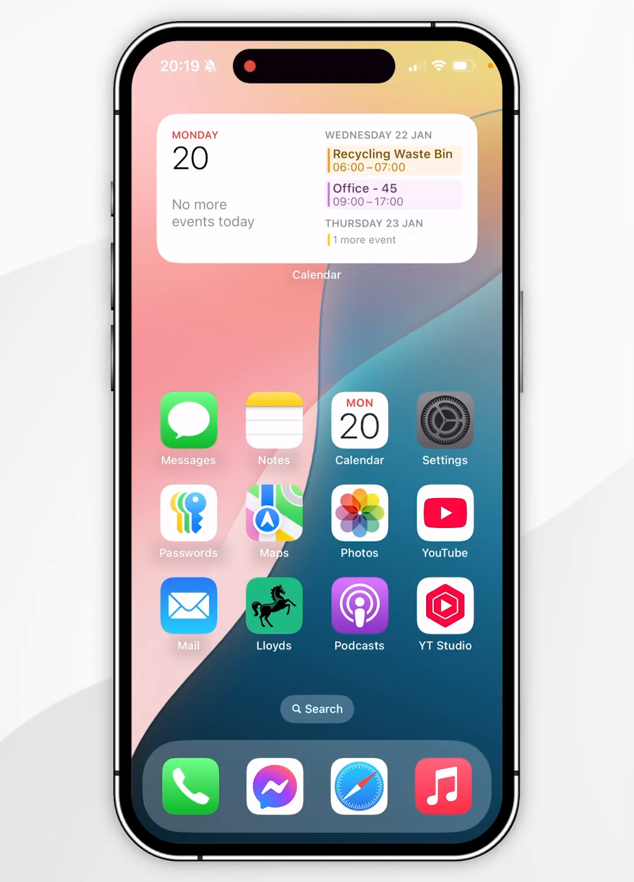
- In Settings > Find My, open the listed friend to reach Stop Sharing My Location
{"action": "left_click", "coordinate": [443, 421]}
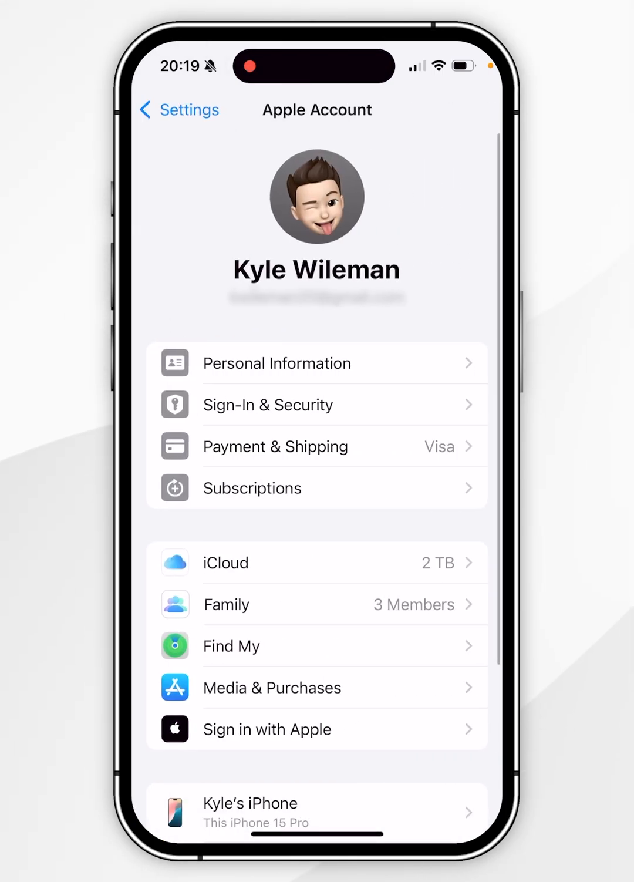
{"action": "left_click", "coordinate": [231, 645]}
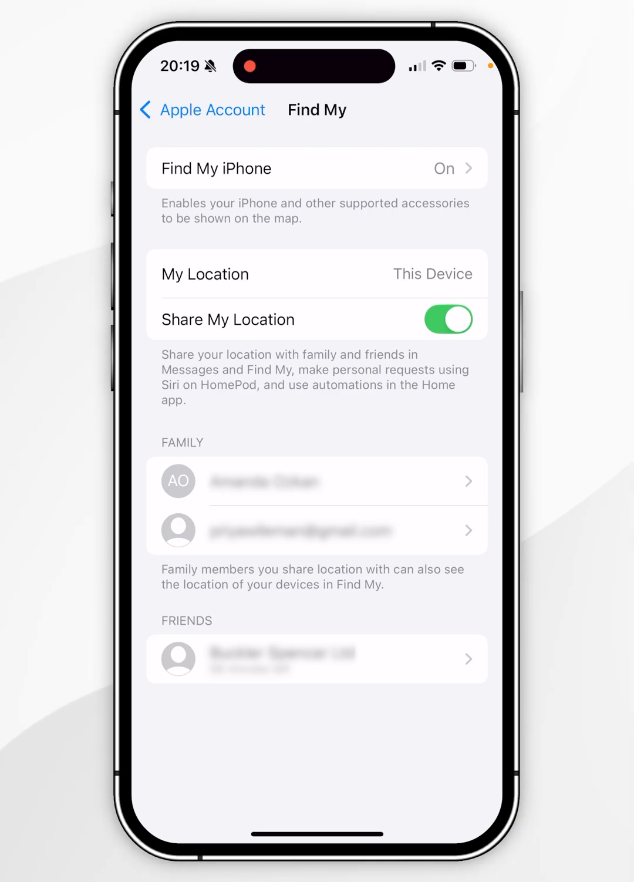
{"action": "left_click", "coordinate": [316, 658]}
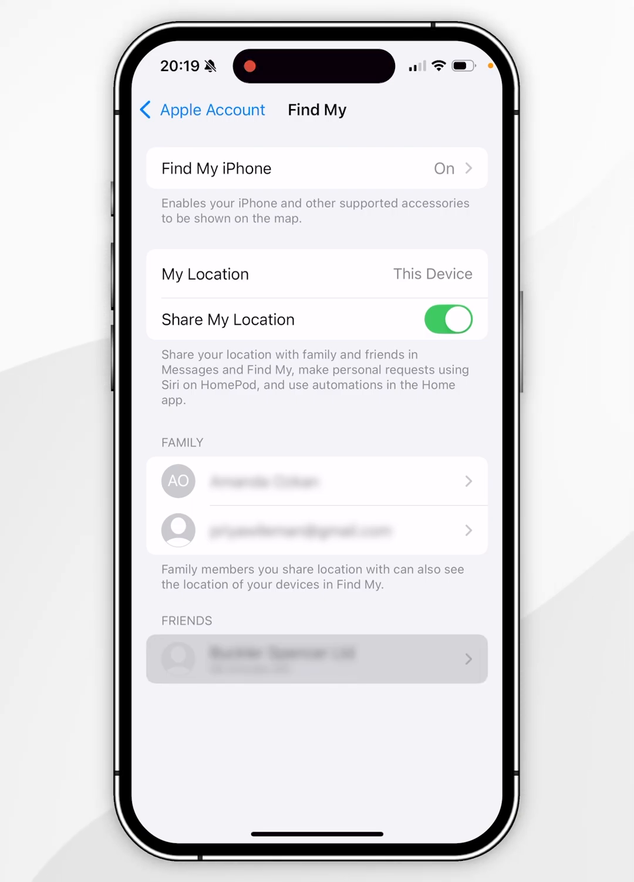
{"action": "left_click", "coordinate": [317, 658]}
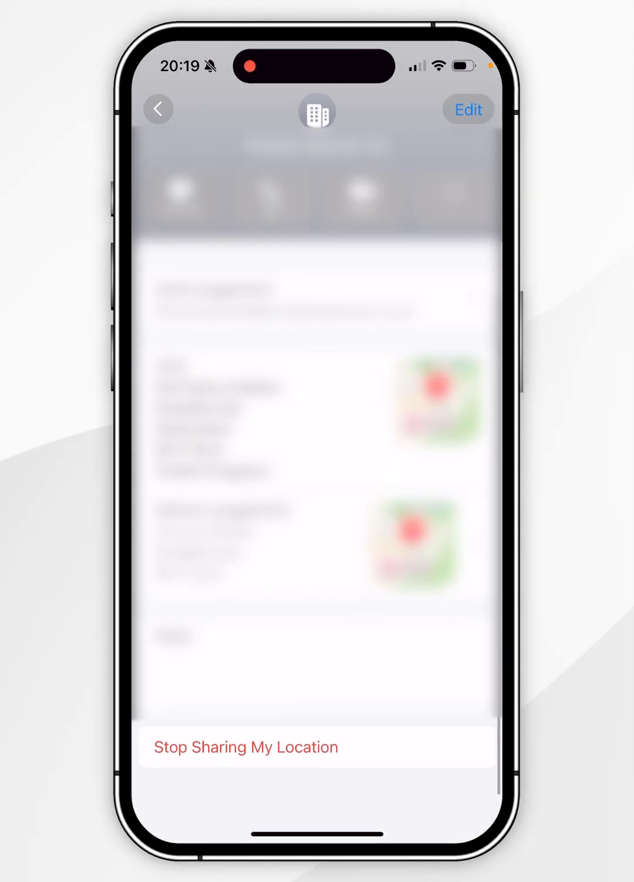